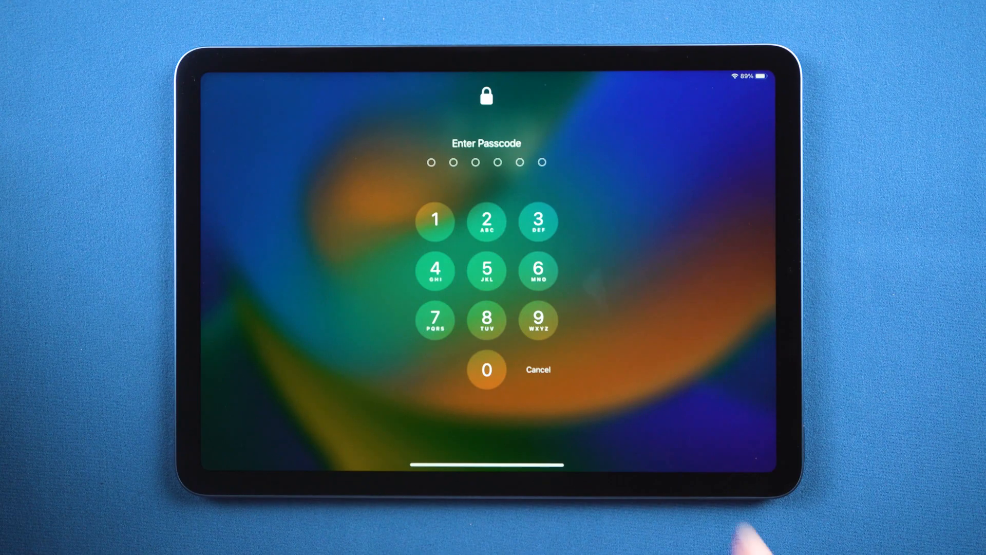
Enter wrong passcode digits until Security Lockout offers the Erase iPad option
{"action": "left_click", "coordinate": [537, 270]}
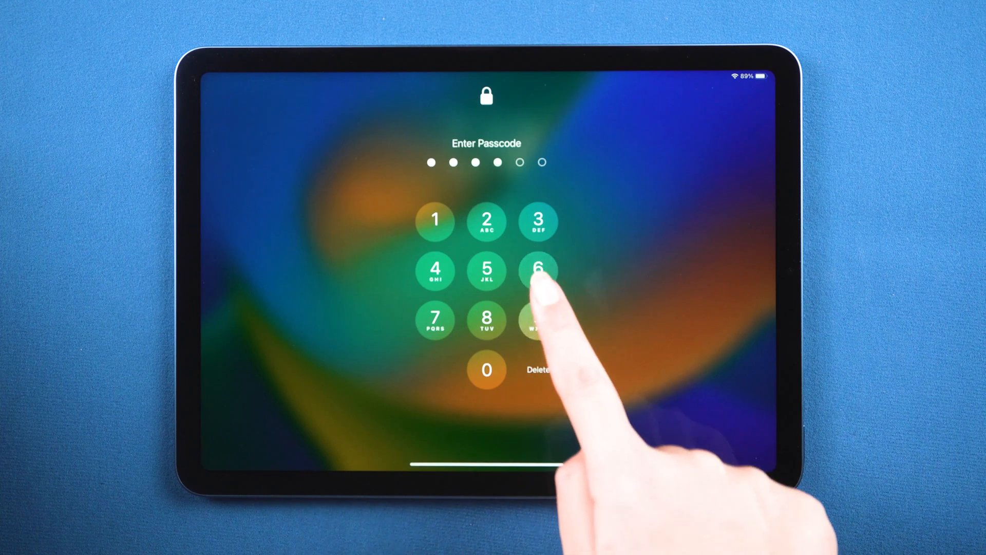
{"action": "left_click", "coordinate": [538, 271]}
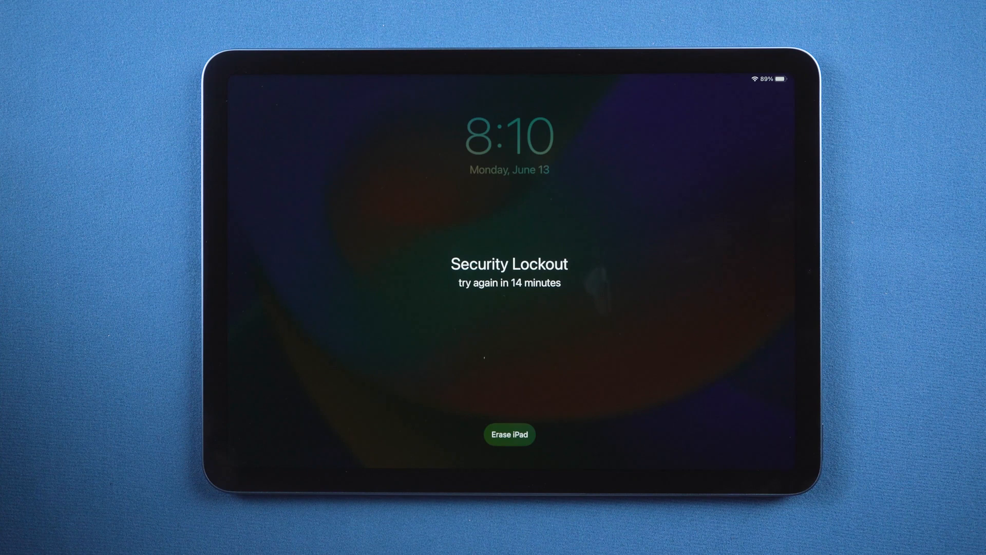
Erase the locked iPad from the lockout screen, authorizing it with the Apple ID password
{"action": "left_click", "coordinate": [509, 434]}
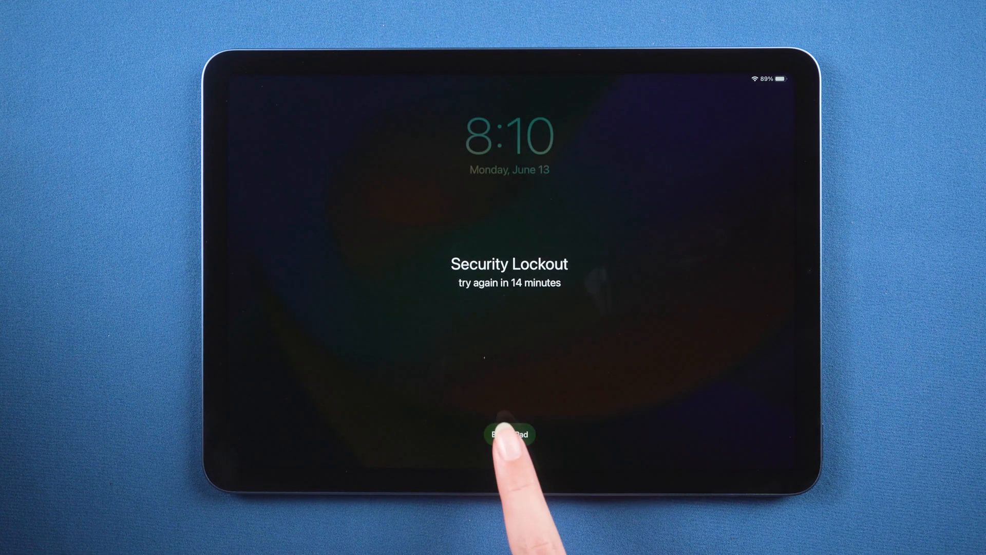
{"action": "left_click", "coordinate": [509, 434]}
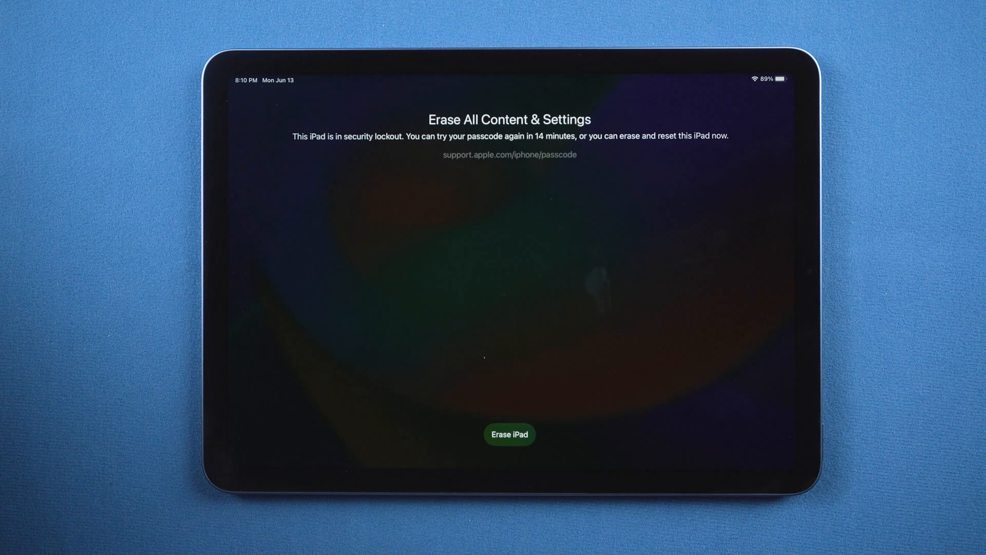
{"action": "left_click", "coordinate": [509, 435]}
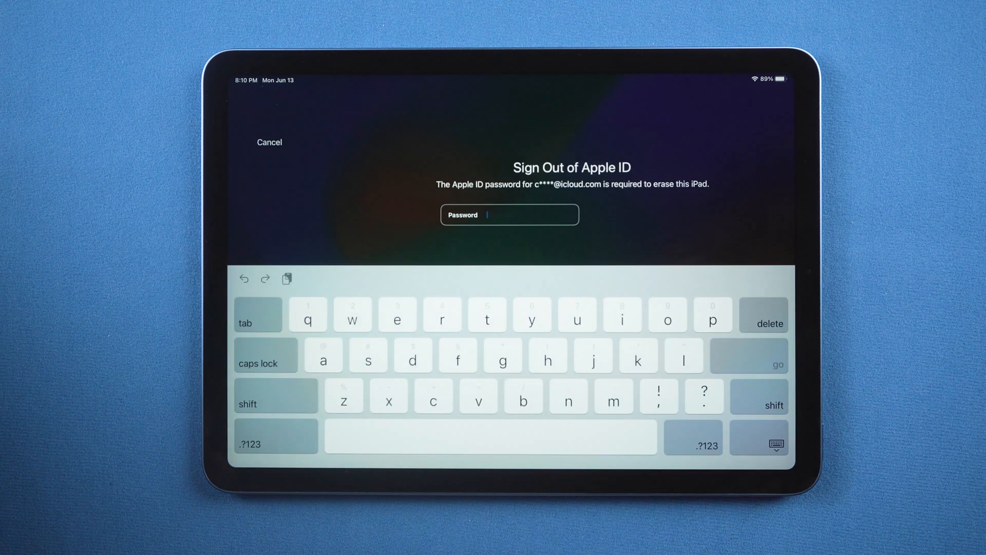
{"action": "left_click", "coordinate": [264, 355]}
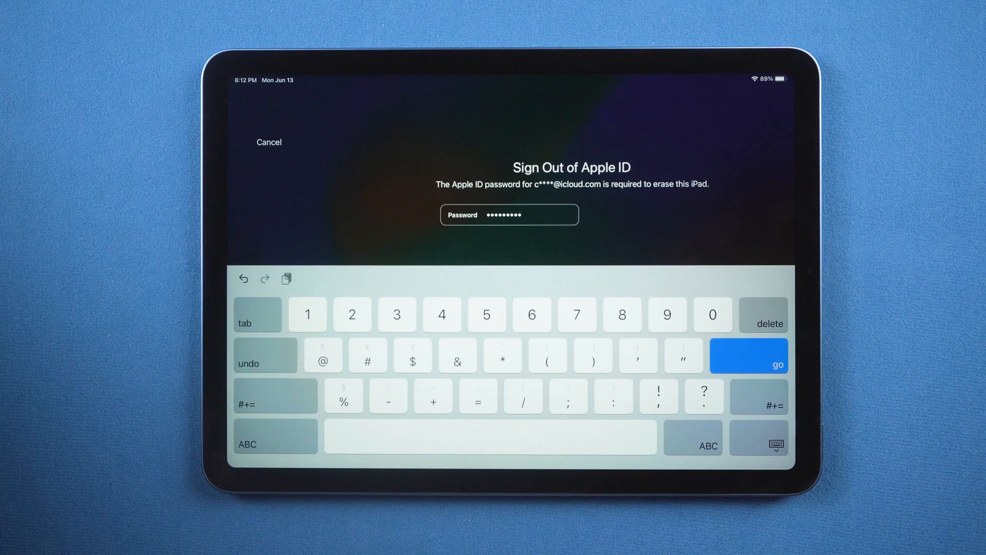
{"action": "left_click", "coordinate": [748, 355]}
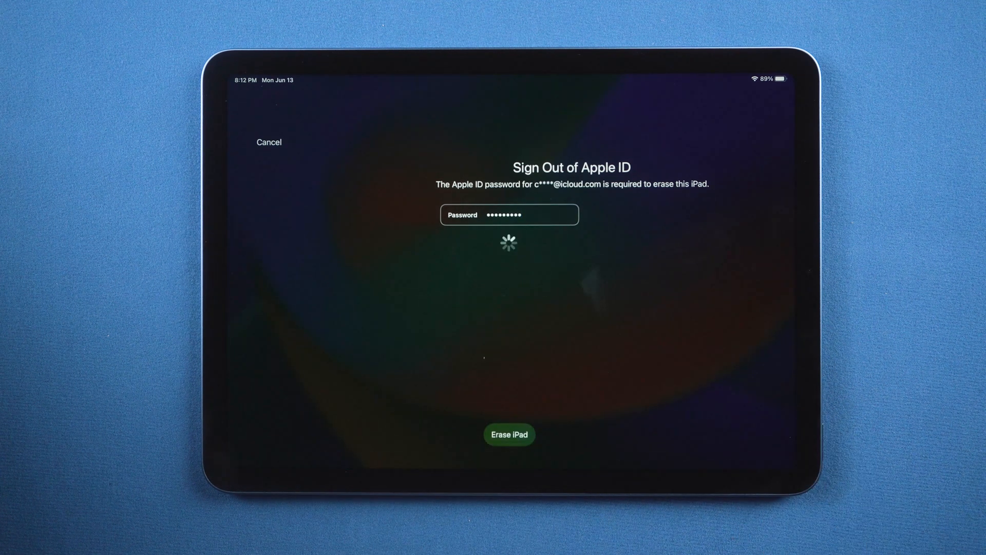
{"action": "left_click", "coordinate": [509, 434]}
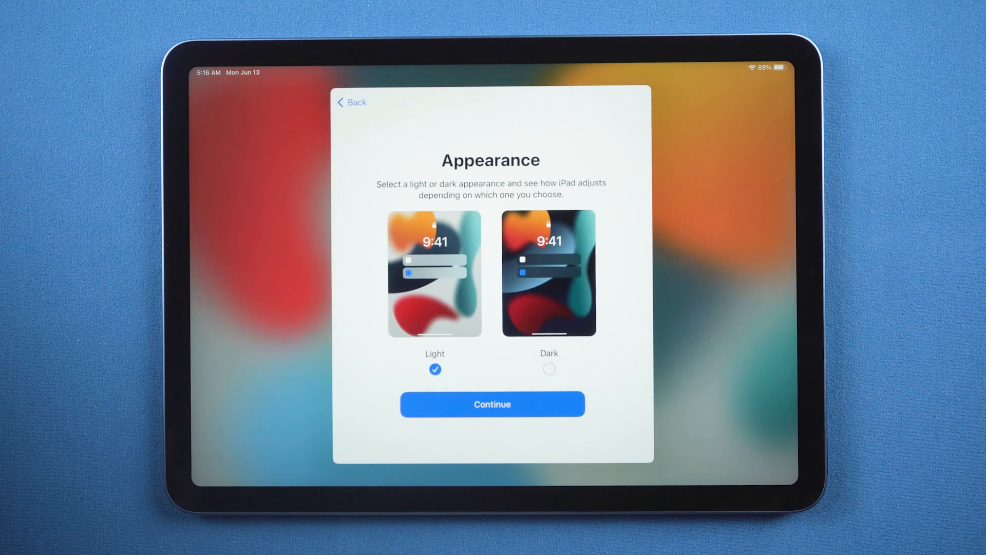
Keep the Light appearance and tap Get Started on Welcome to iPad
{"action": "left_click", "coordinate": [493, 404]}
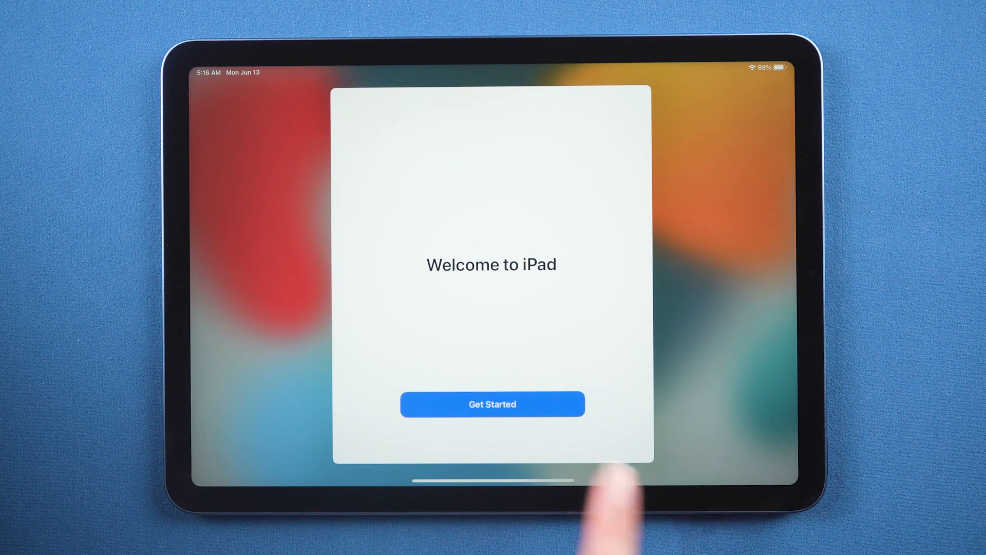
{"action": "left_click", "coordinate": [493, 403]}
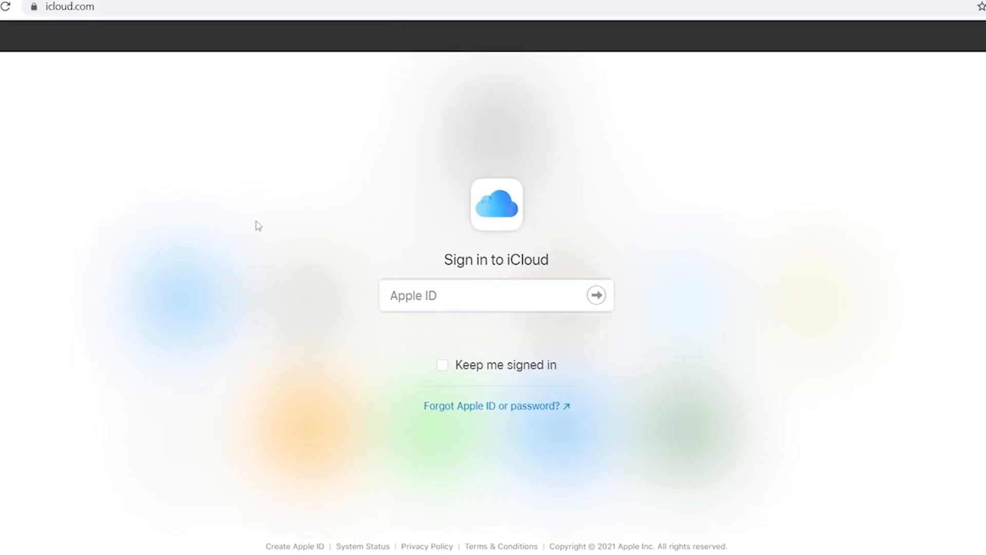
{"action": "mouse_move", "coordinate": [205, 68]}
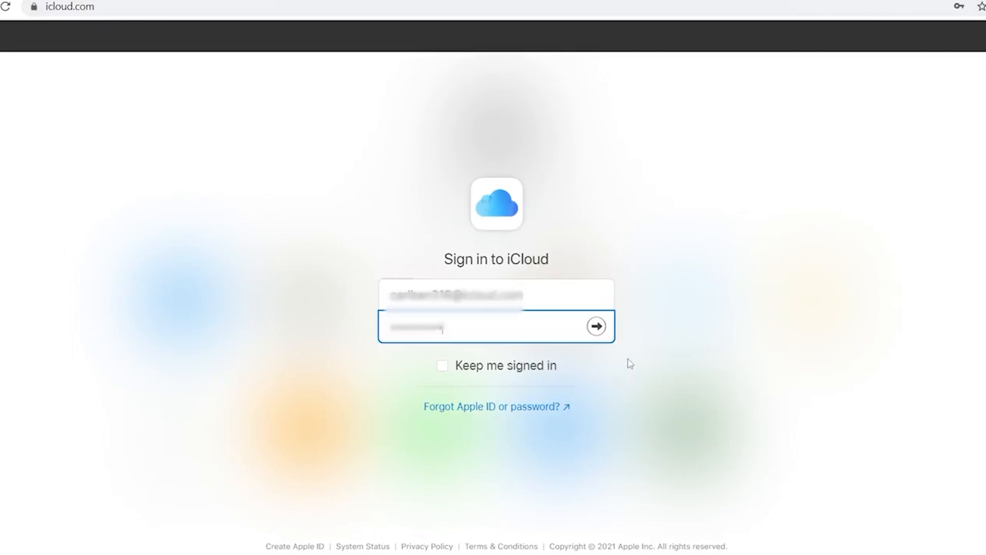
Sign in to iCloud.com, open Find iPhone and pick the iPad under All Devices
{"action": "left_click", "coordinate": [595, 325]}
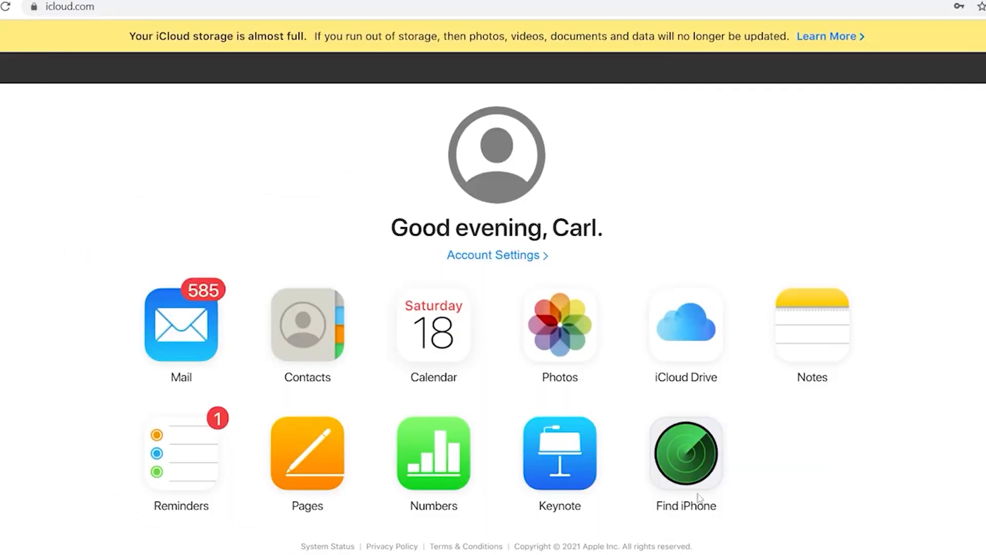
{"action": "left_click", "coordinate": [686, 452]}
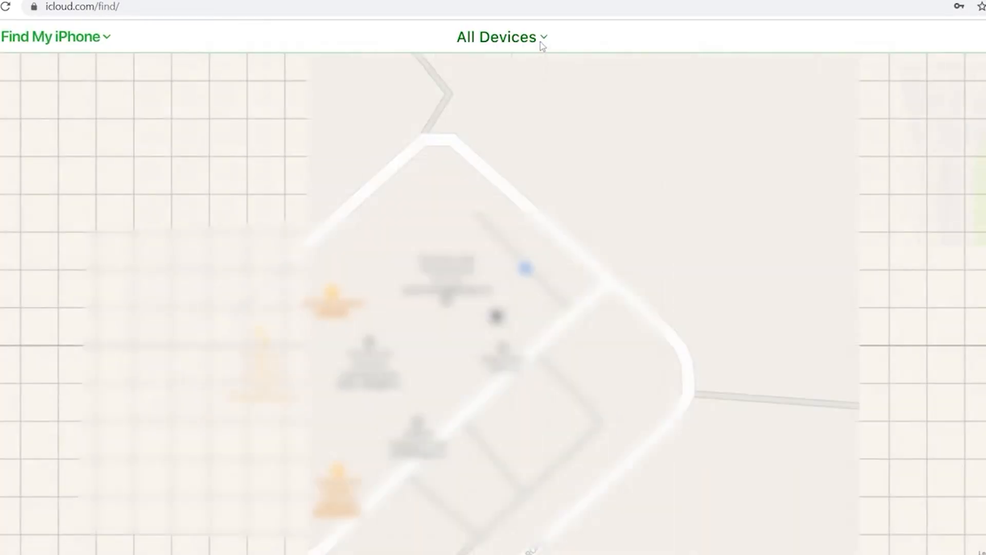
{"action": "left_click", "coordinate": [500, 37]}
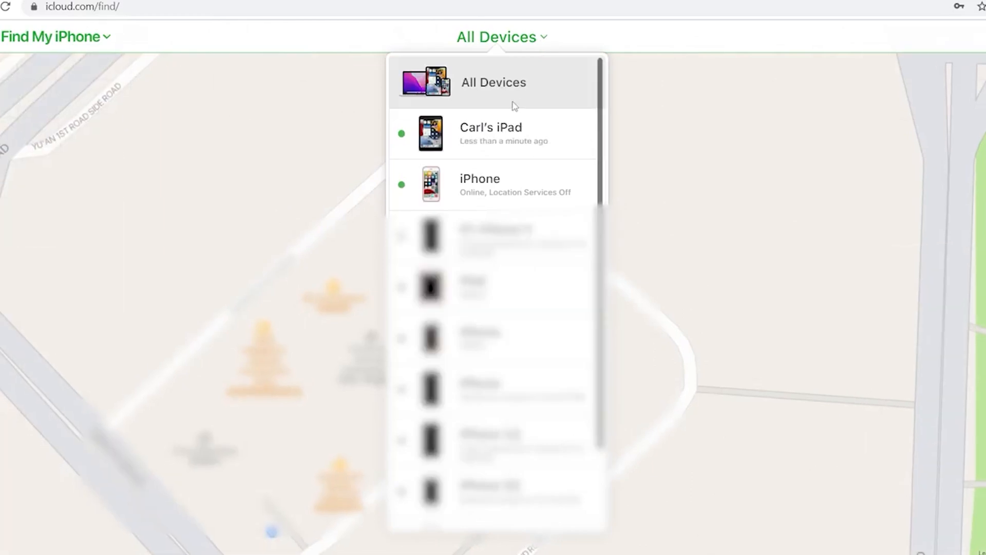
{"action": "left_click", "coordinate": [491, 134]}
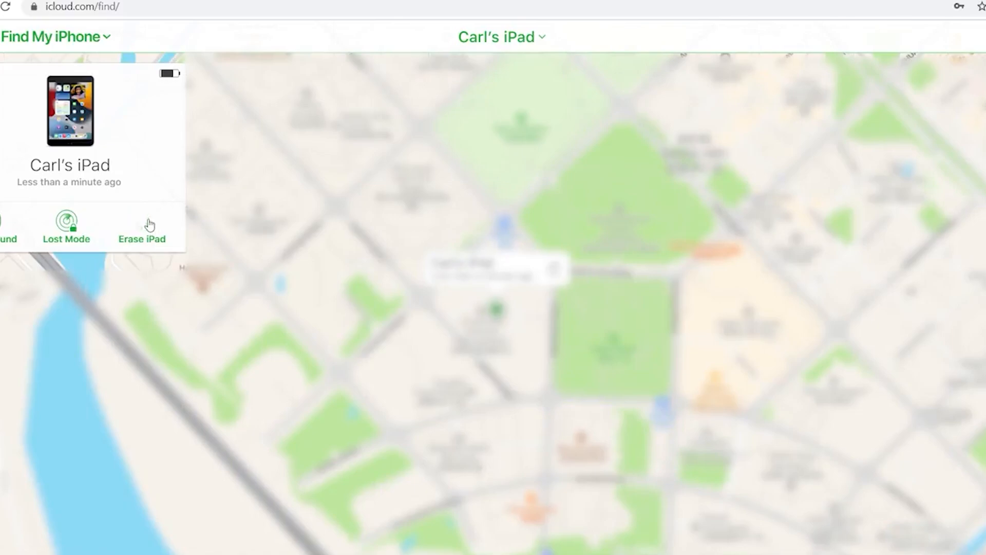
Confirm Erase iPad, enter the six-digit verification code and answer the trust-browser prompt
{"action": "left_click", "coordinate": [141, 226]}
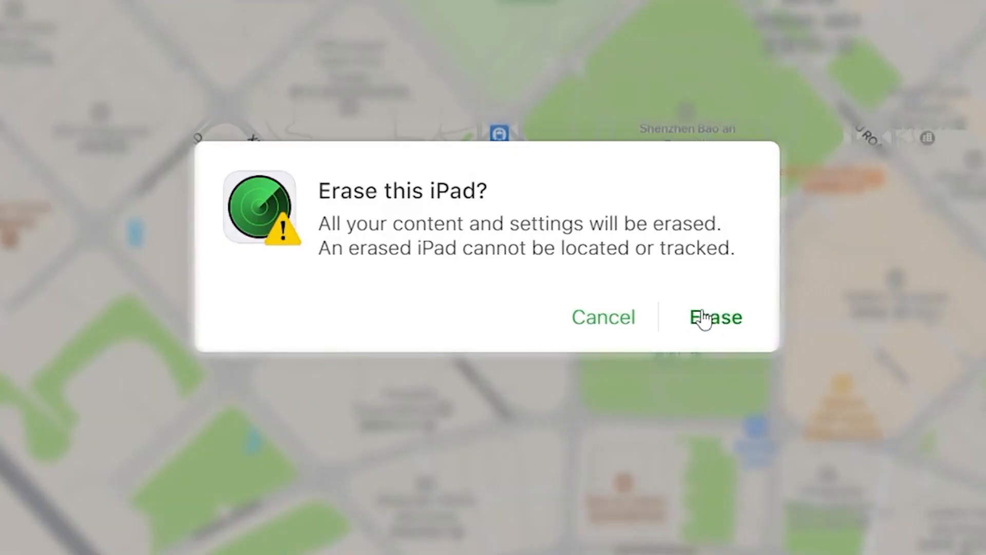
{"action": "left_click", "coordinate": [715, 317]}
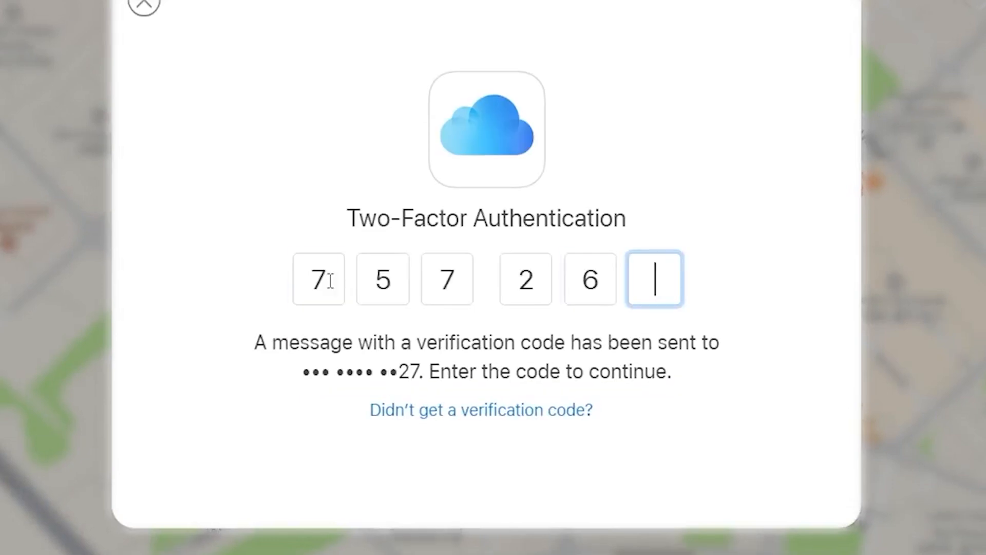
{"action": "type", "text": "7"}
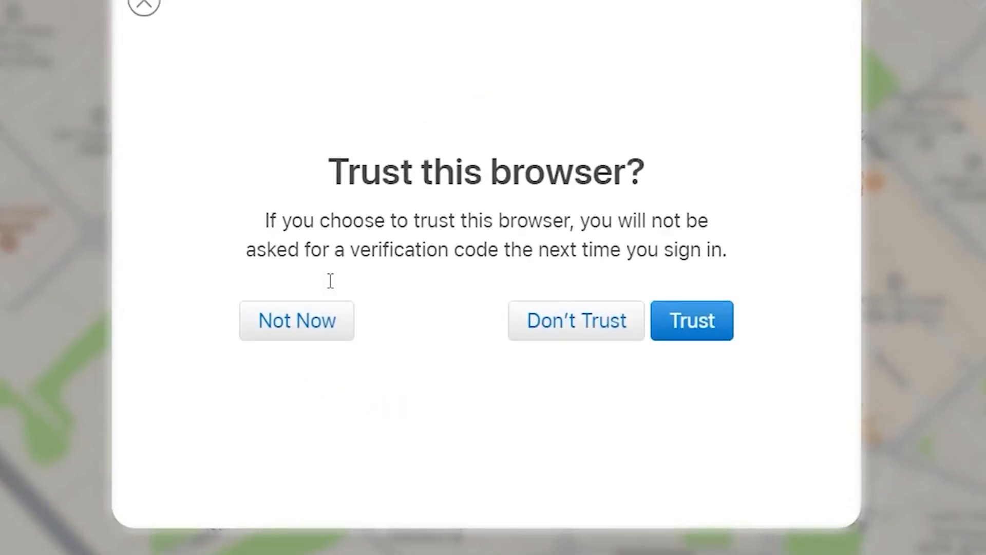
{"action": "left_click", "coordinate": [692, 321]}
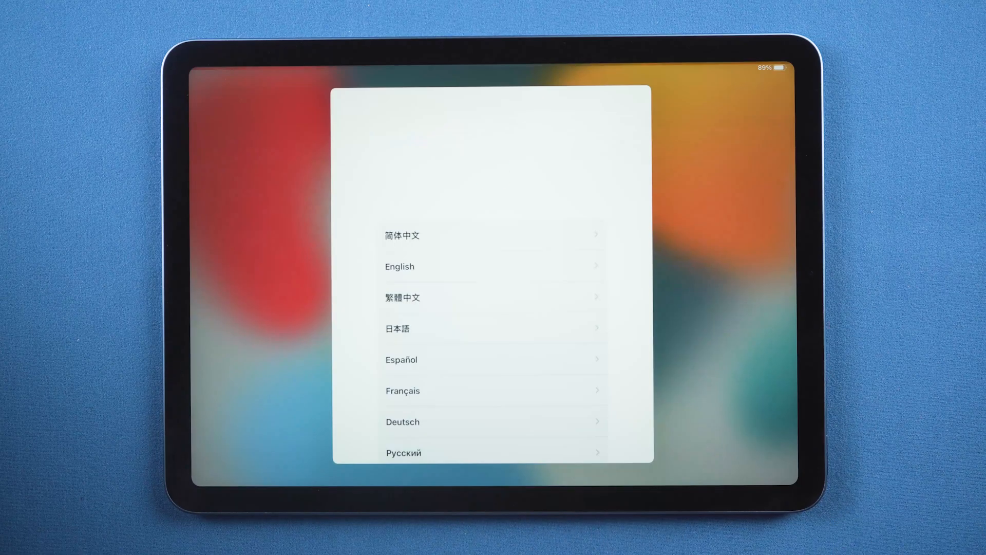
Set up the iPad manually in English with Light appearance through to the home screen
{"action": "left_click", "coordinate": [400, 266]}
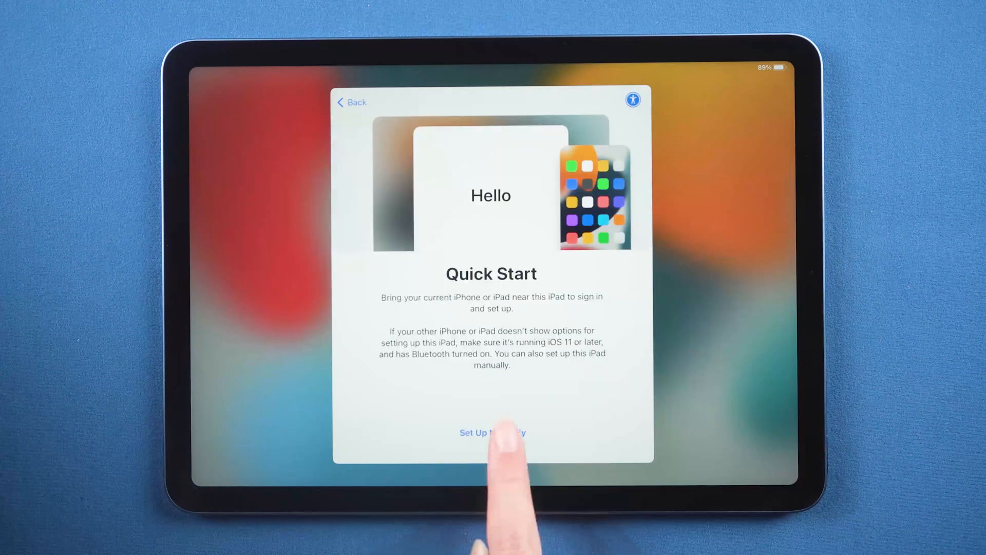
{"action": "left_click", "coordinate": [493, 433]}
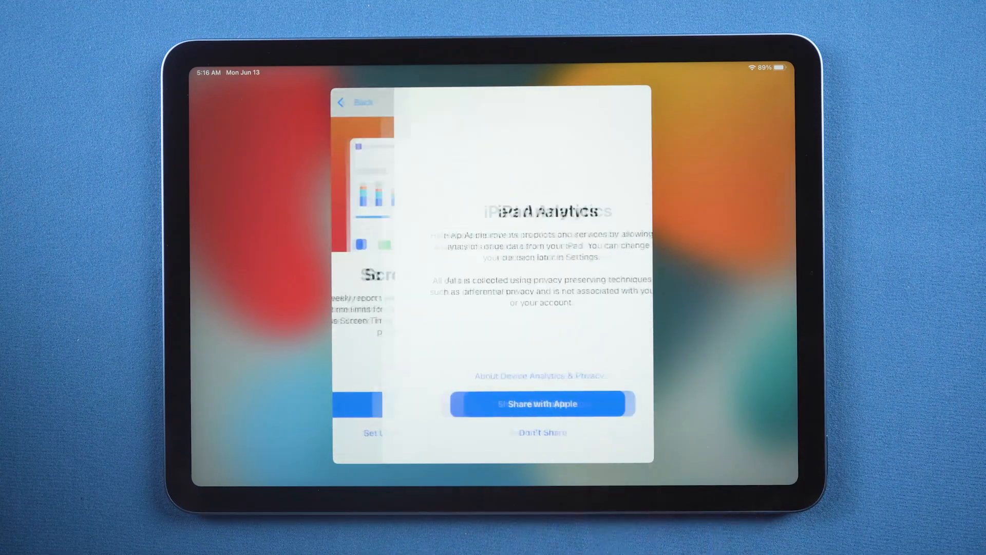
{"action": "left_click", "coordinate": [540, 404]}
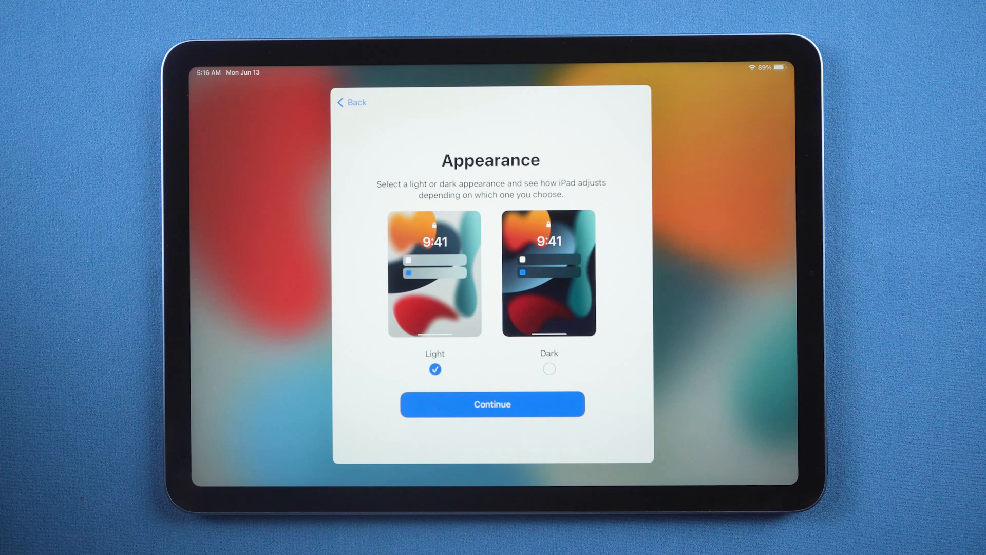
{"action": "left_click", "coordinate": [493, 404]}
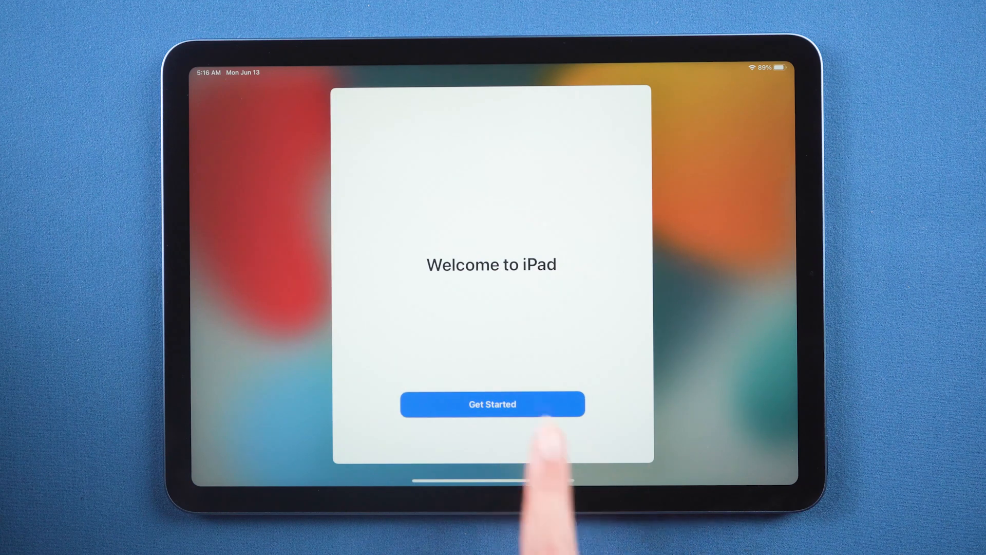
{"action": "left_click", "coordinate": [493, 403]}
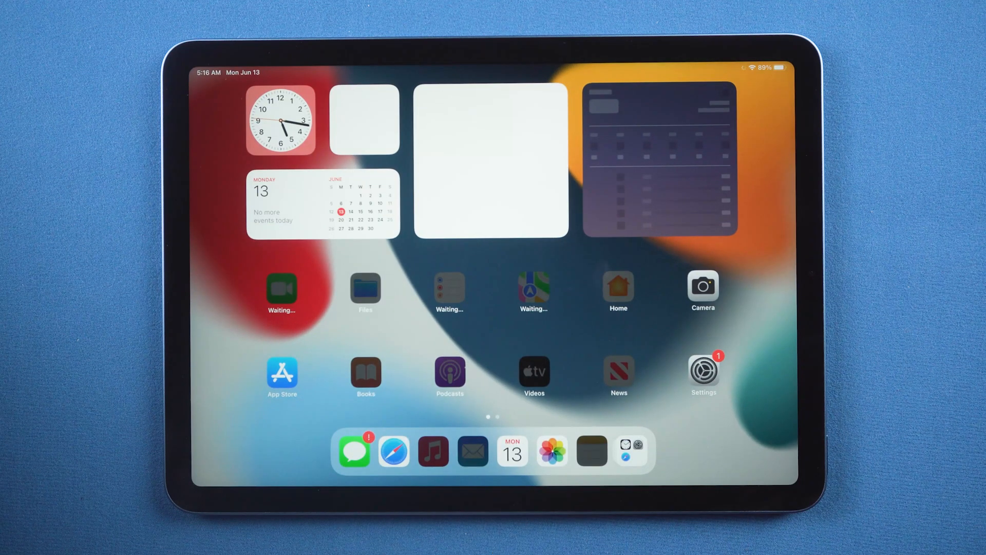
{"action": "scroll", "scroll_direction": "left", "scroll_amount": 3}
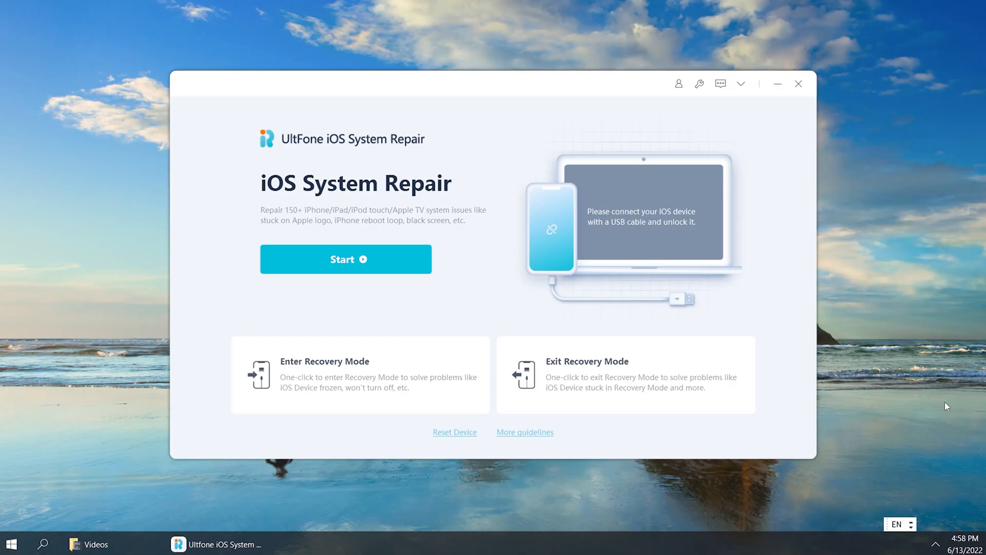
{"action": "mouse_move", "coordinate": [942, 406]}
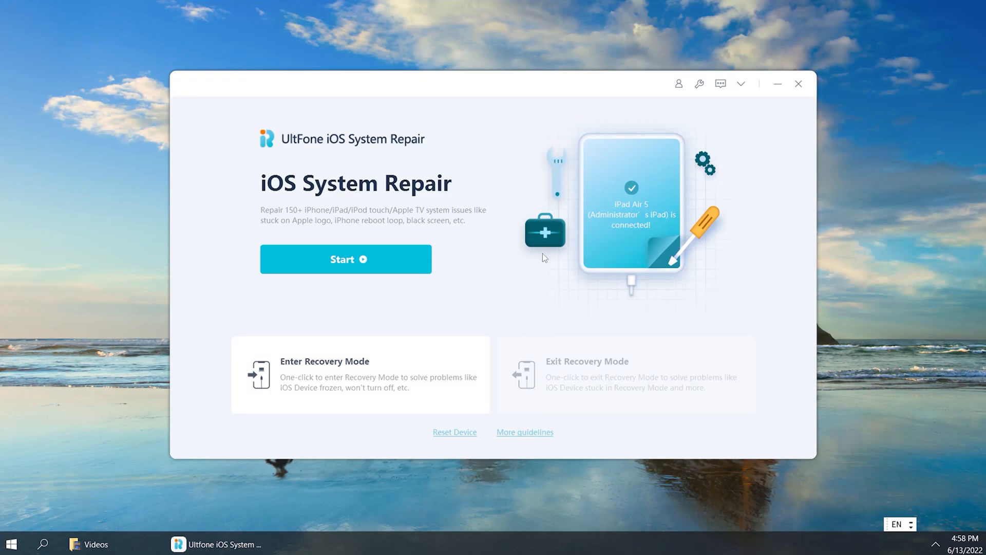
Start repairing the connected iPad Air 5 in UltFone iOS System Repair
{"action": "left_click", "coordinate": [345, 259]}
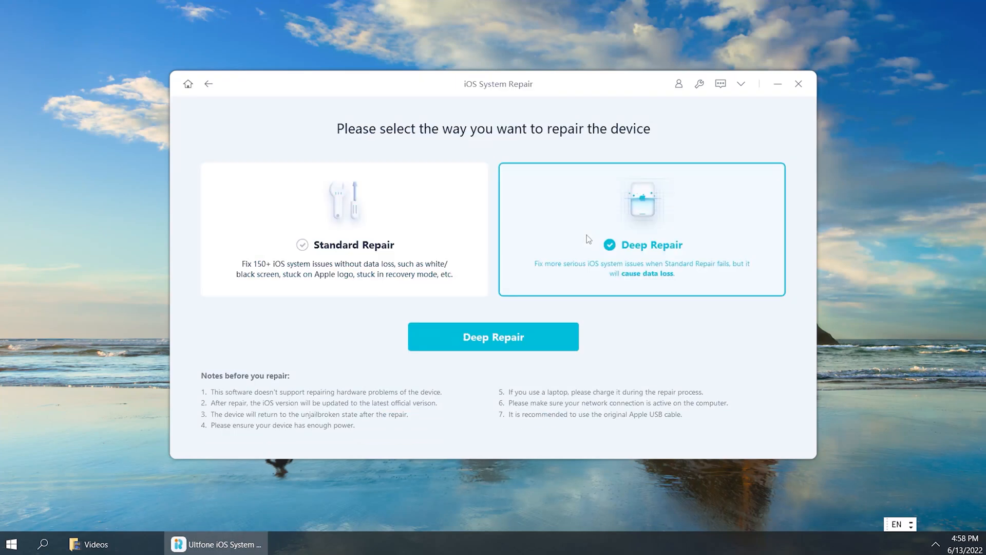
{"action": "mouse_move", "coordinate": [499, 347]}
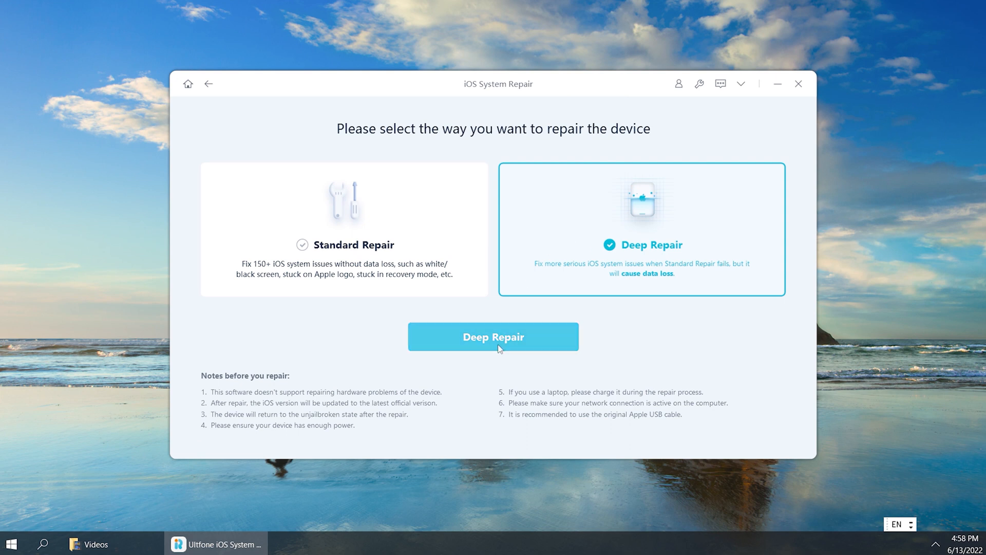
Choose Deep Repair, download firmware 15.5, and confirm the data-erasing repair
{"action": "left_click", "coordinate": [493, 337]}
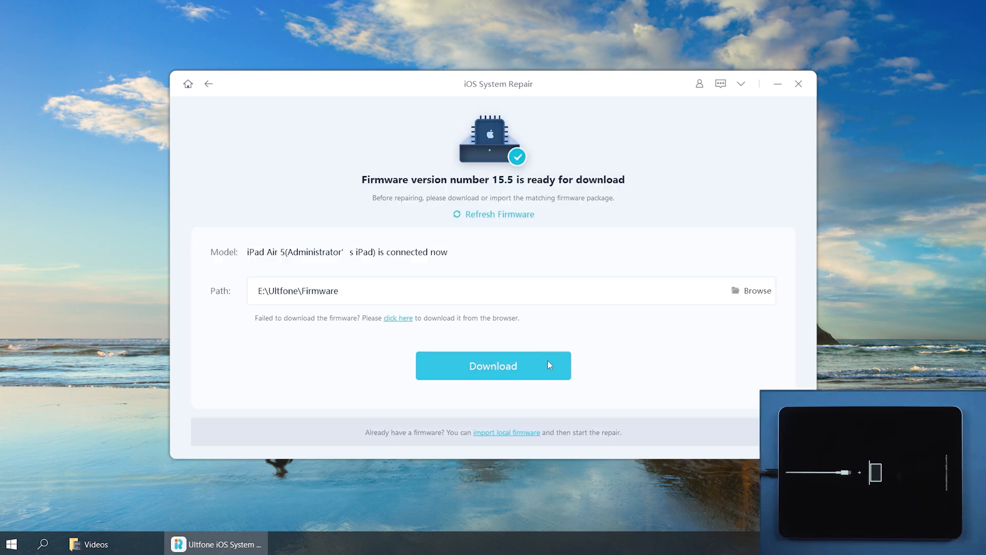
{"action": "left_click", "coordinate": [493, 365]}
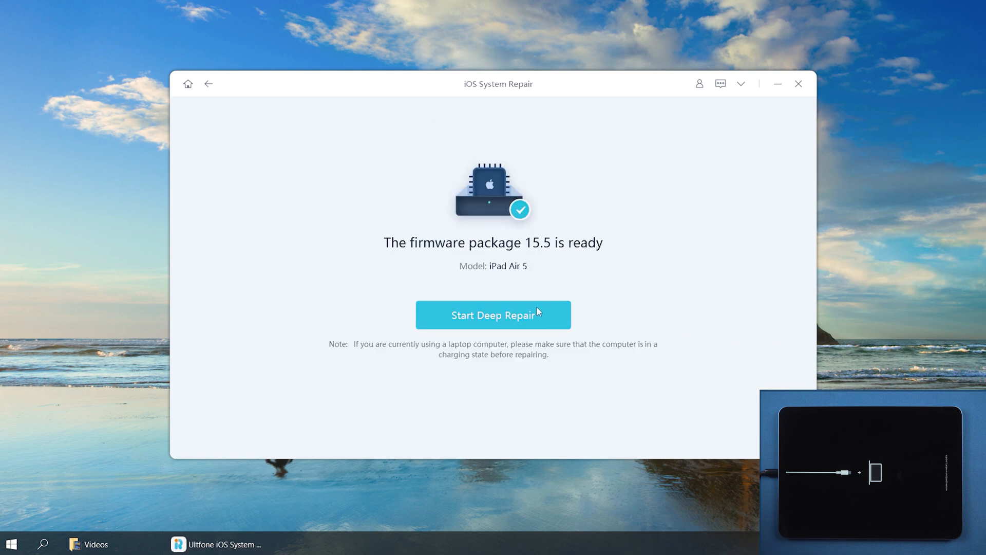
{"action": "left_click", "coordinate": [493, 314]}
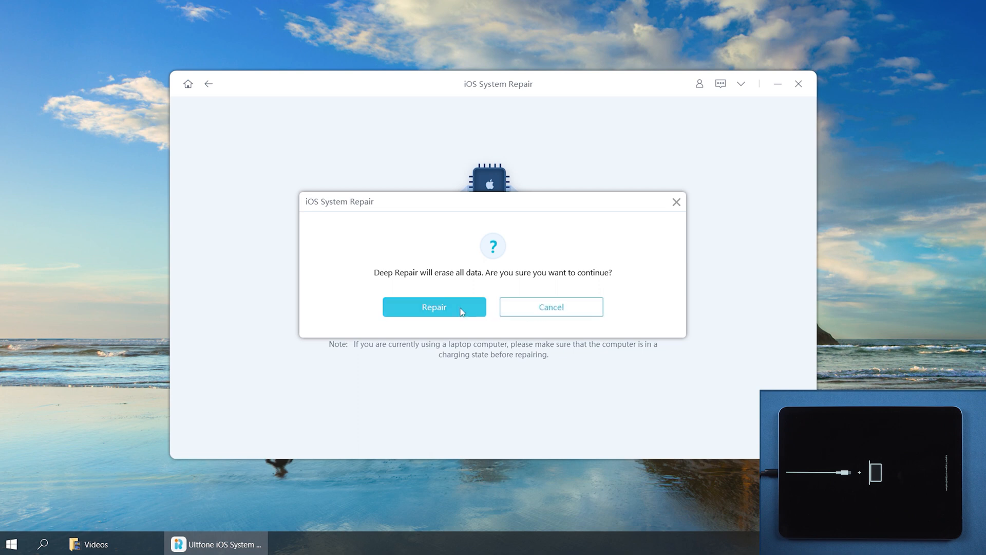
{"action": "left_click", "coordinate": [434, 307]}
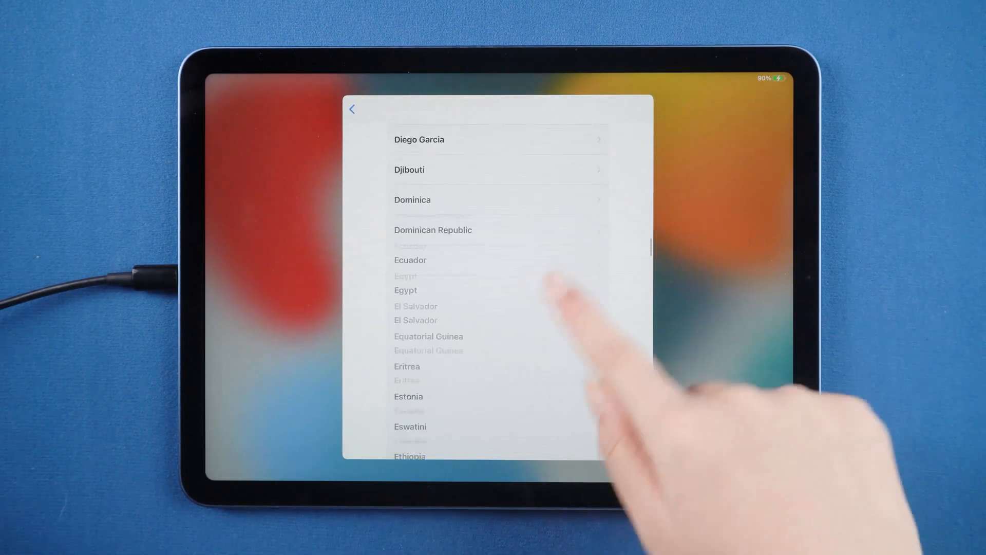
Finish the iPad's setup to the home screen, then download UltFone's Windows installer
{"action": "scroll", "scroll_direction": "down", "scroll_amount": 3}
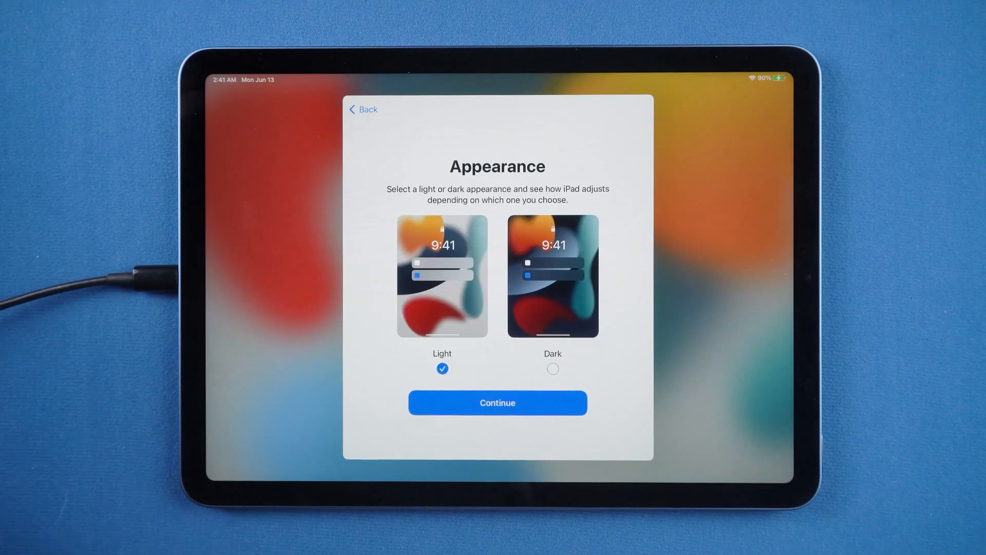
{"action": "left_click", "coordinate": [497, 403]}
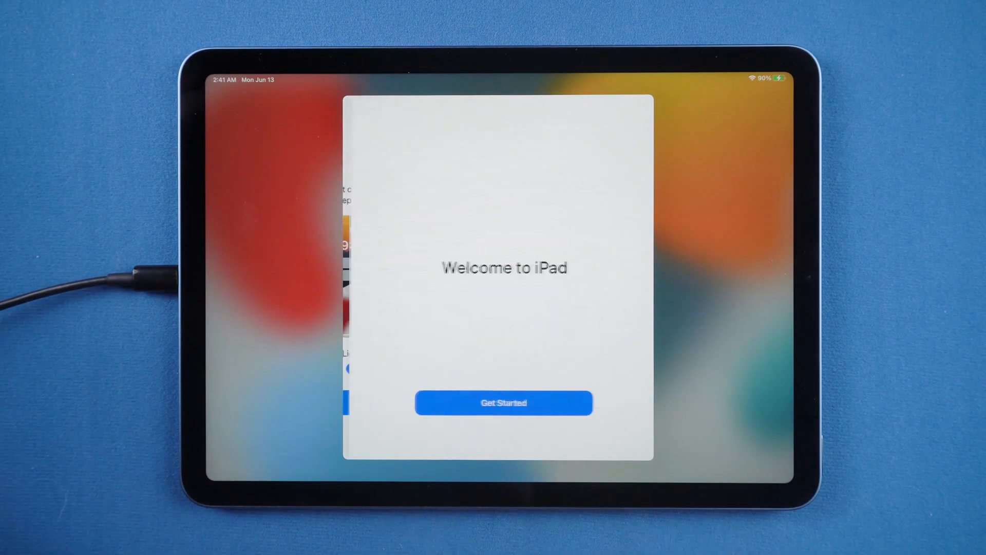
{"action": "left_click", "coordinate": [504, 403]}
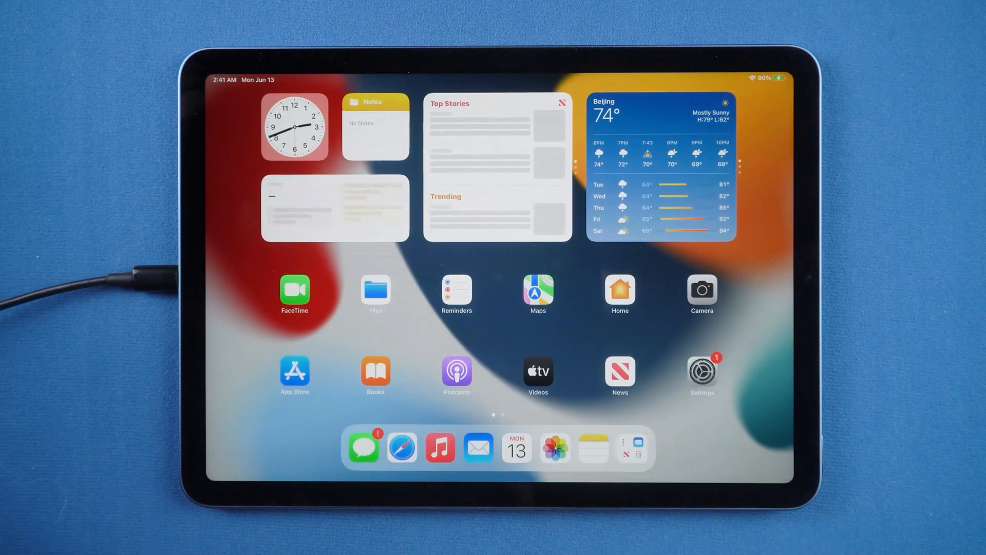
{"action": "scroll", "scroll_direction": "left", "scroll_amount": 3}
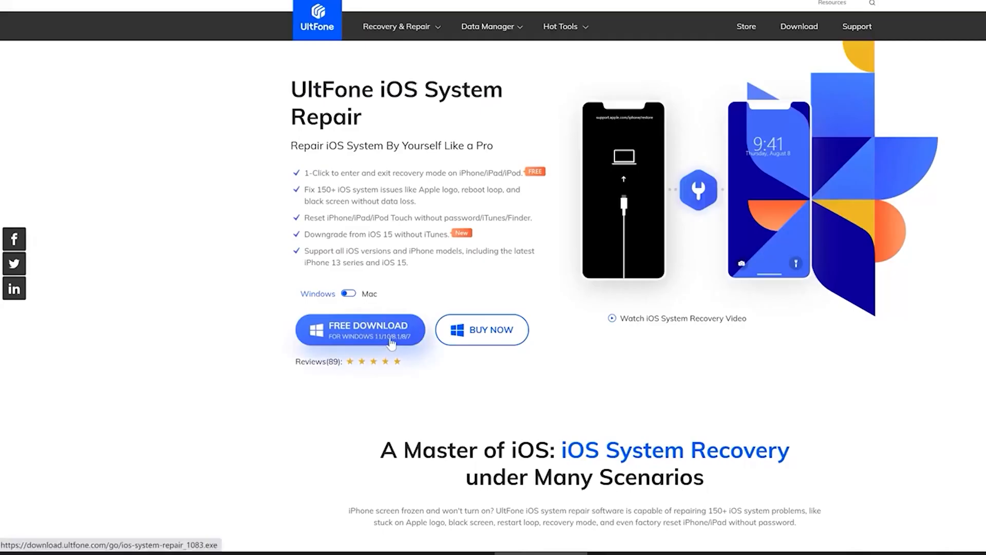
{"action": "left_click", "coordinate": [359, 329]}
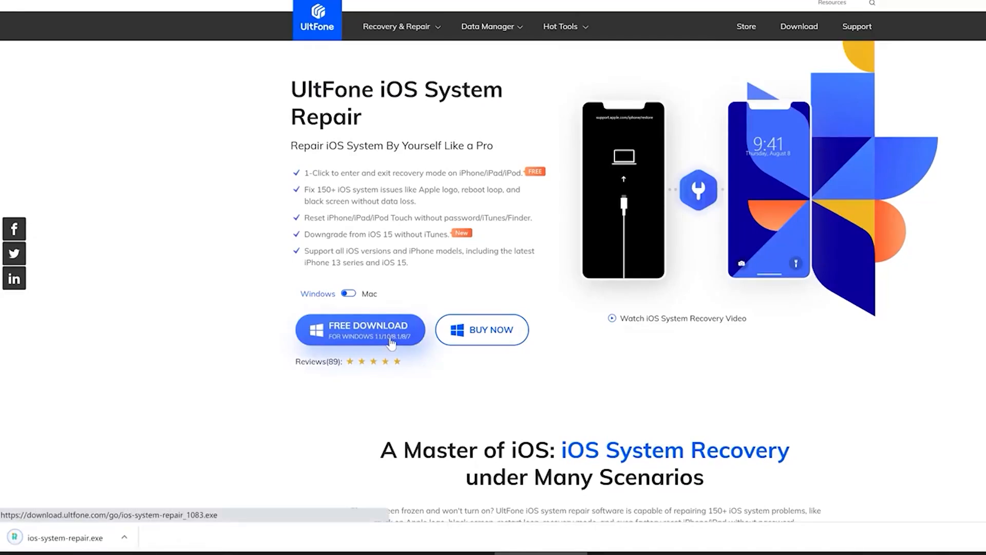